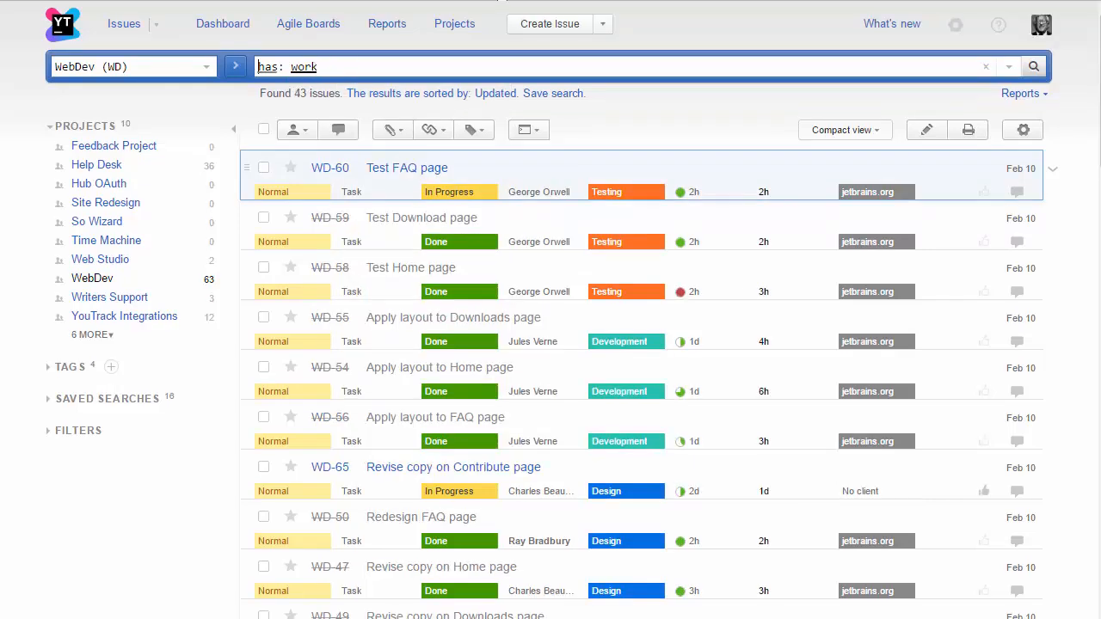
Try the work author: query, then the work type: Design query.
{"action": "type", "text": "work author:"}
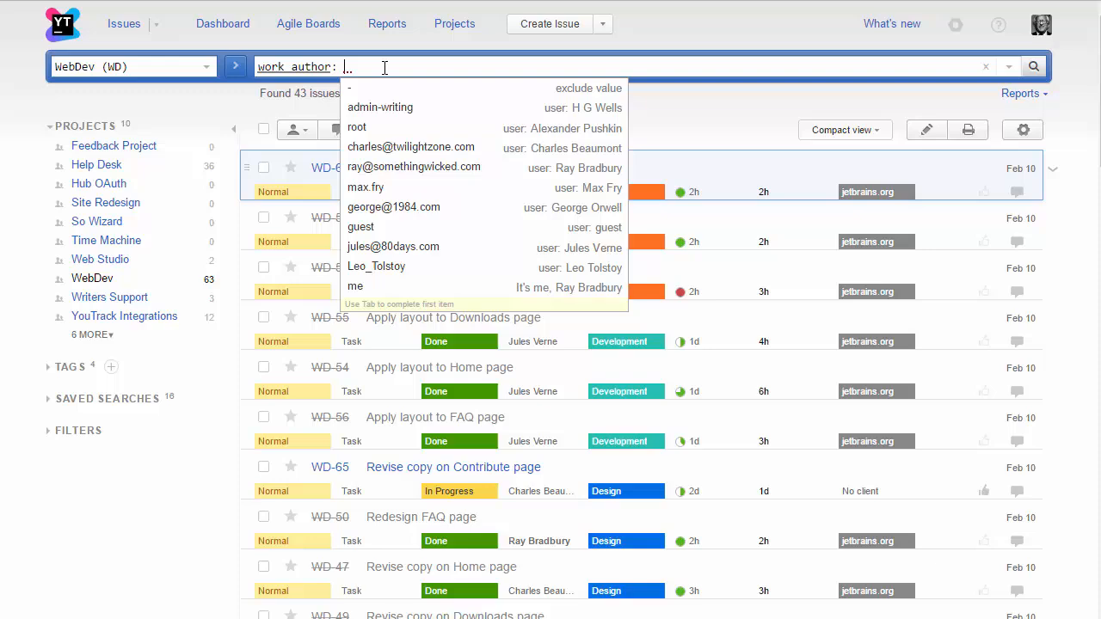
{"action": "left_click", "coordinate": [411, 146]}
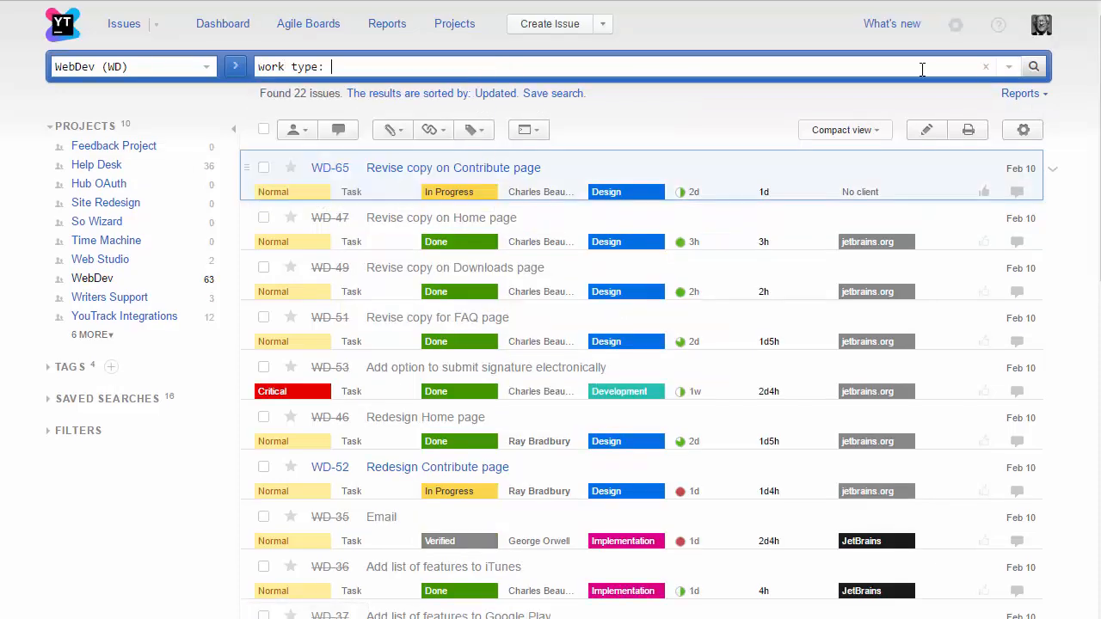
{"action": "type", "text": "Design"}
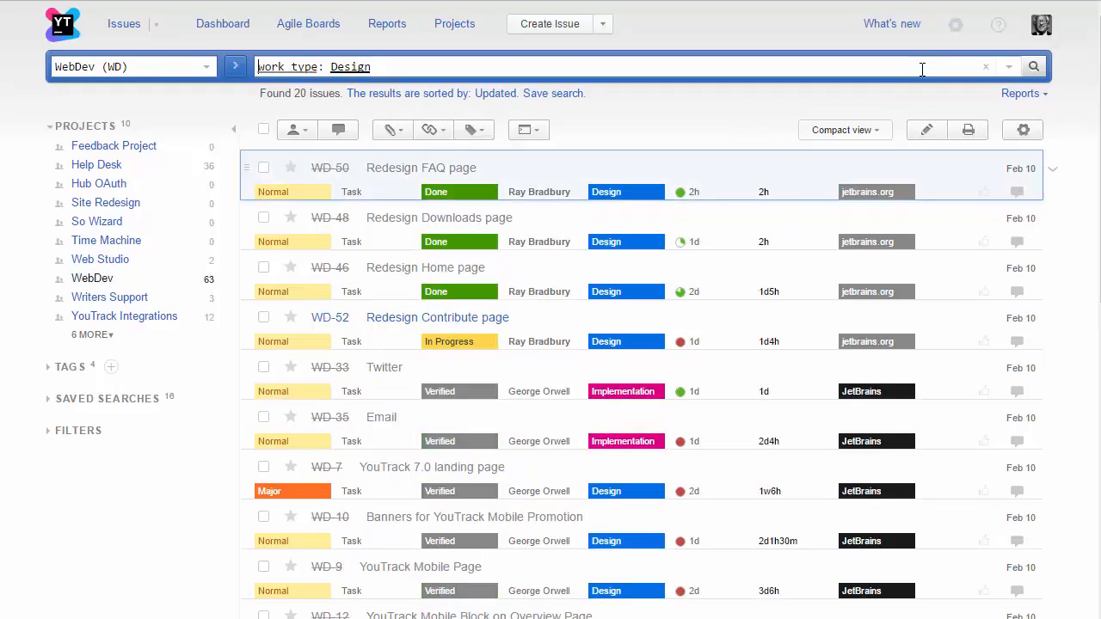
Search for issues with work date: 2017-01-01 .. Today.
{"action": "type", "text": "work date:"}
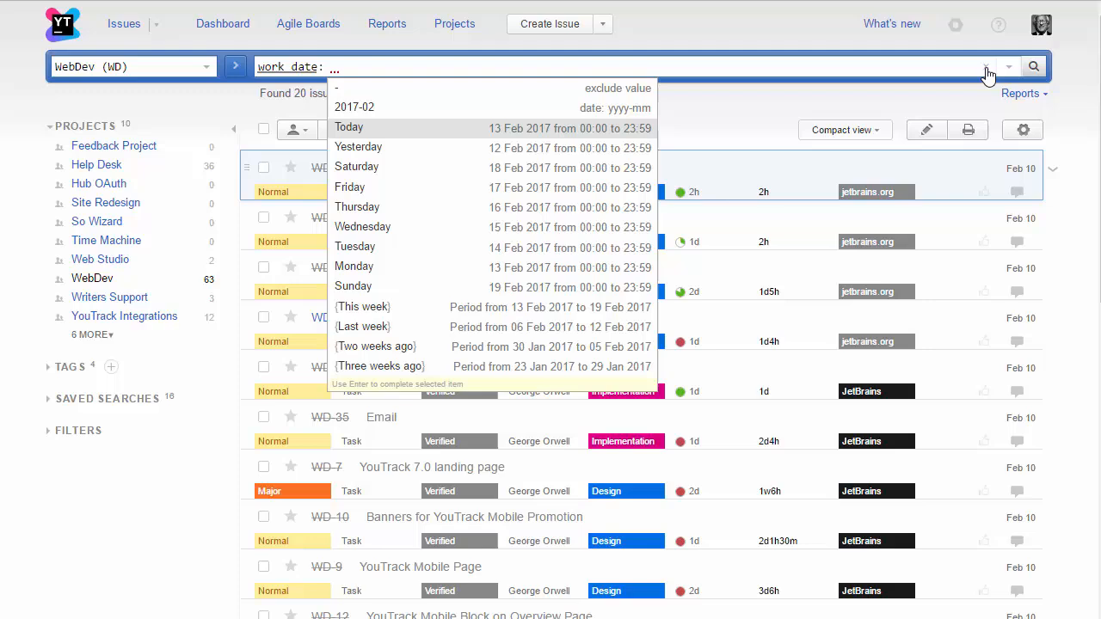
{"action": "left_click", "coordinate": [362, 306]}
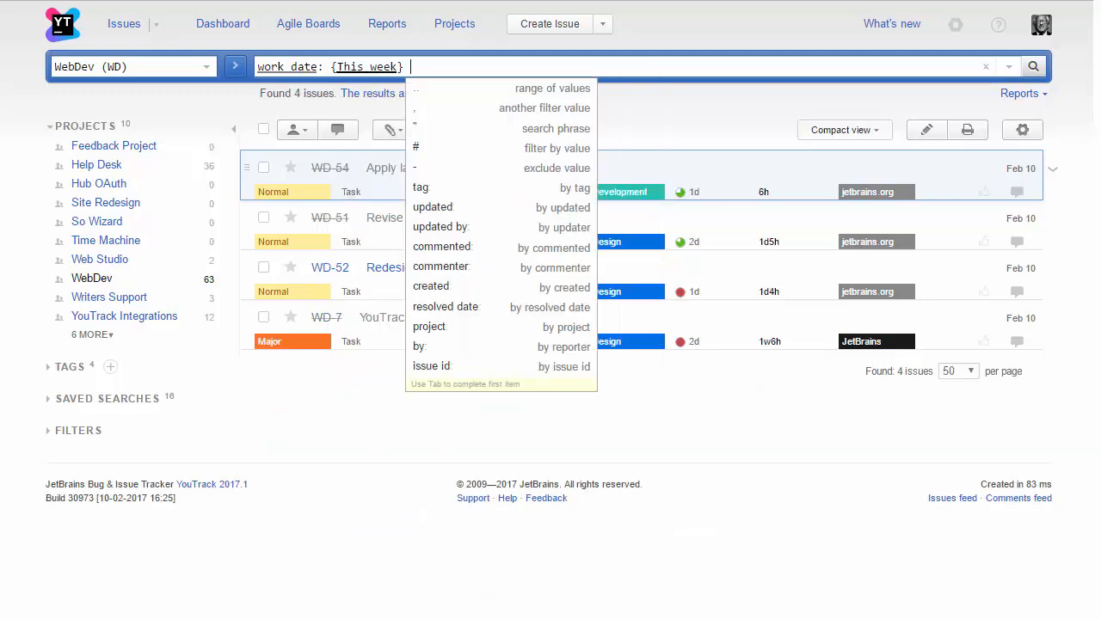
{"action": "type", "text": "2017-01-01 .. Today"}
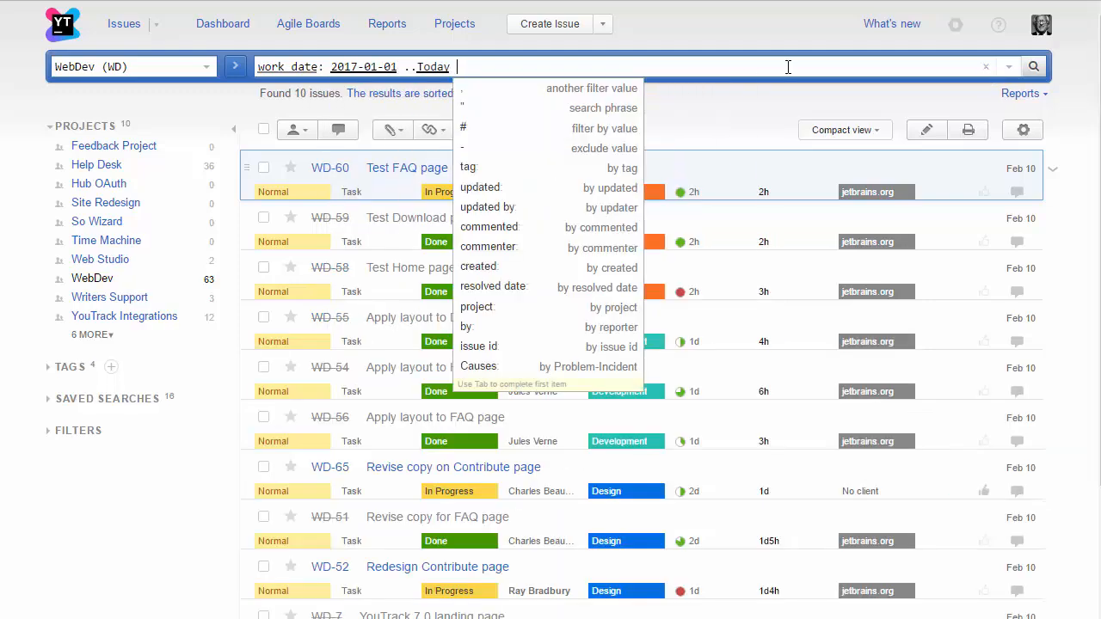
{"action": "left_click", "coordinate": [308, 24]}
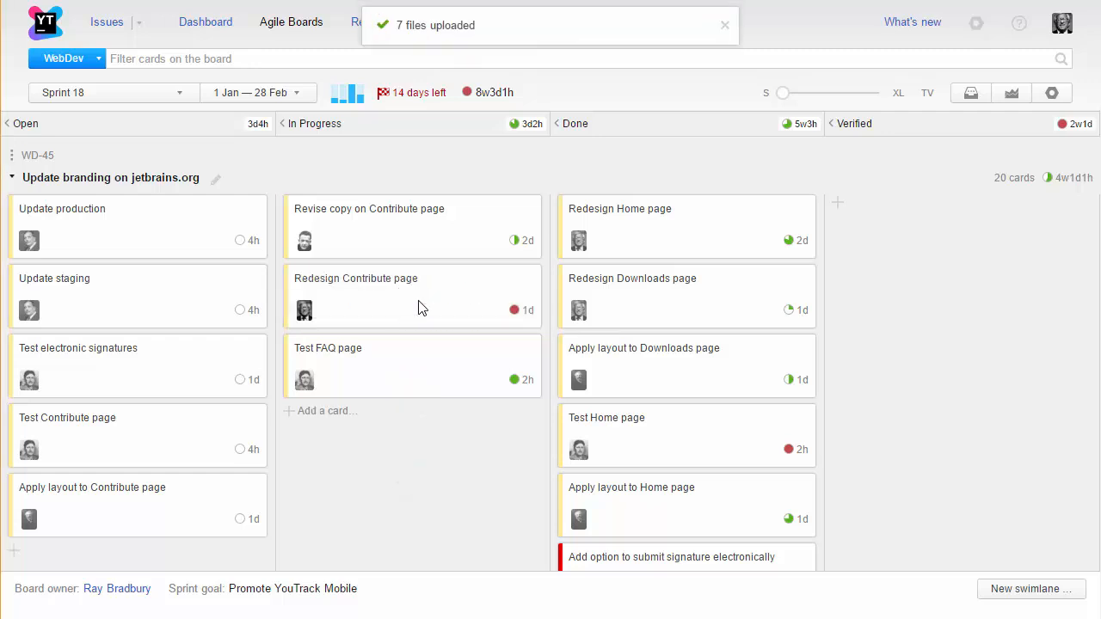
Open the Redesign Contribute page card and show its Download all / Add files attachment options.
{"action": "left_click", "coordinate": [356, 278]}
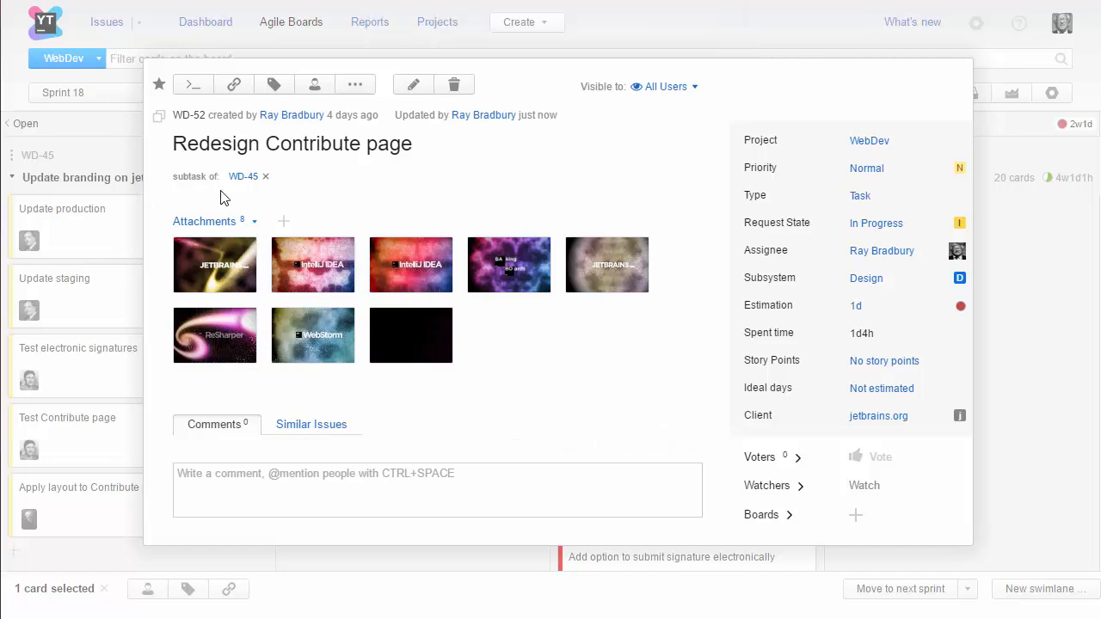
{"action": "left_click", "coordinate": [204, 221]}
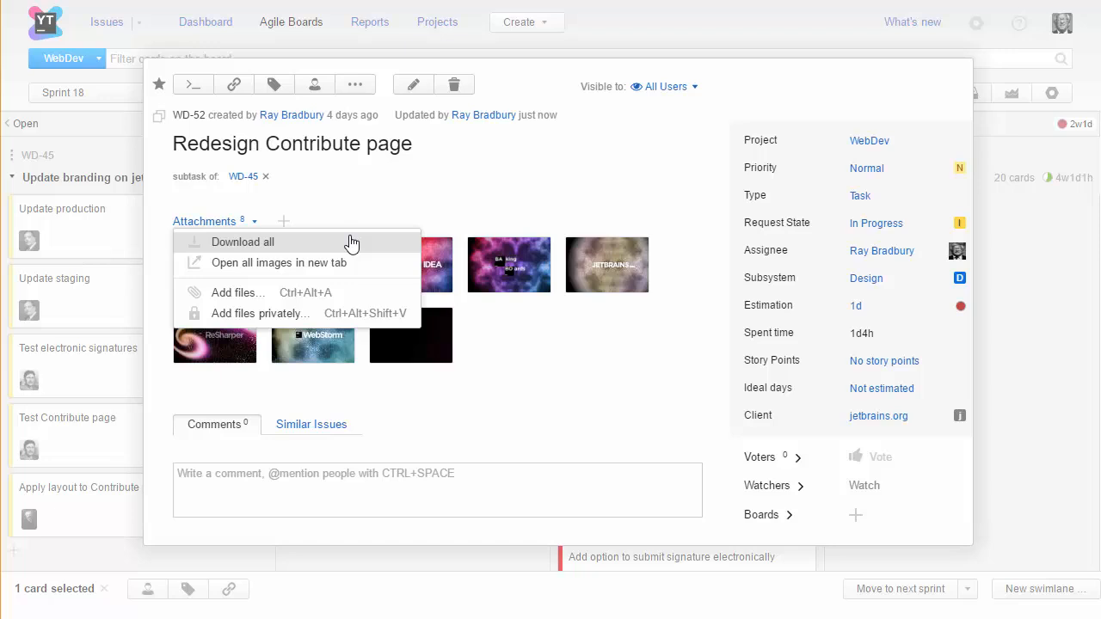
{"action": "mouse_move", "coordinate": [378, 263]}
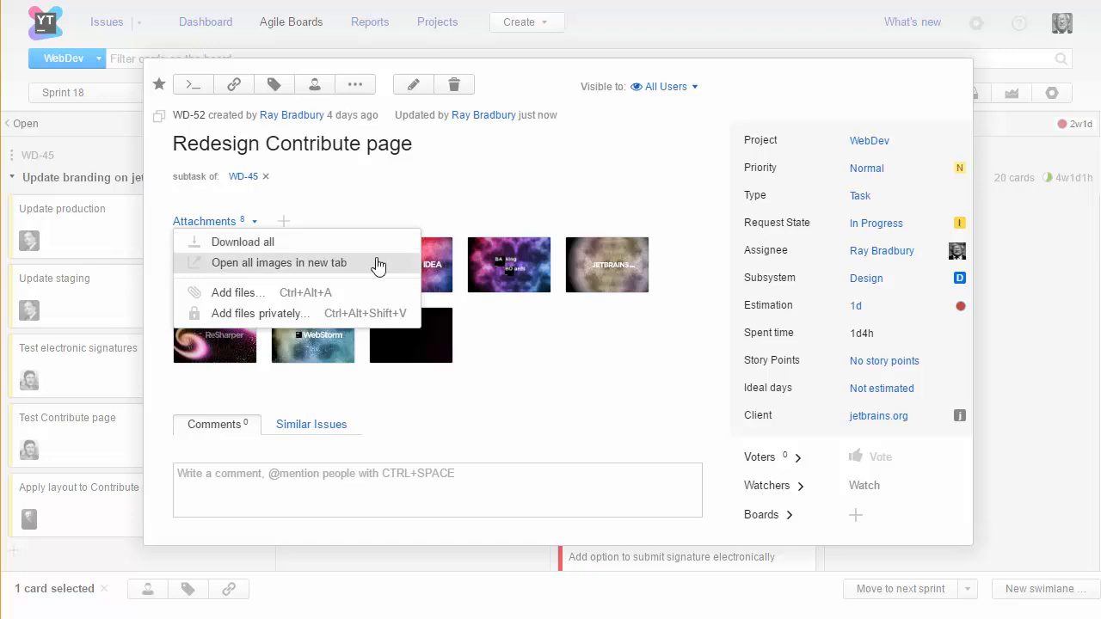
{"action": "mouse_move", "coordinate": [417, 325]}
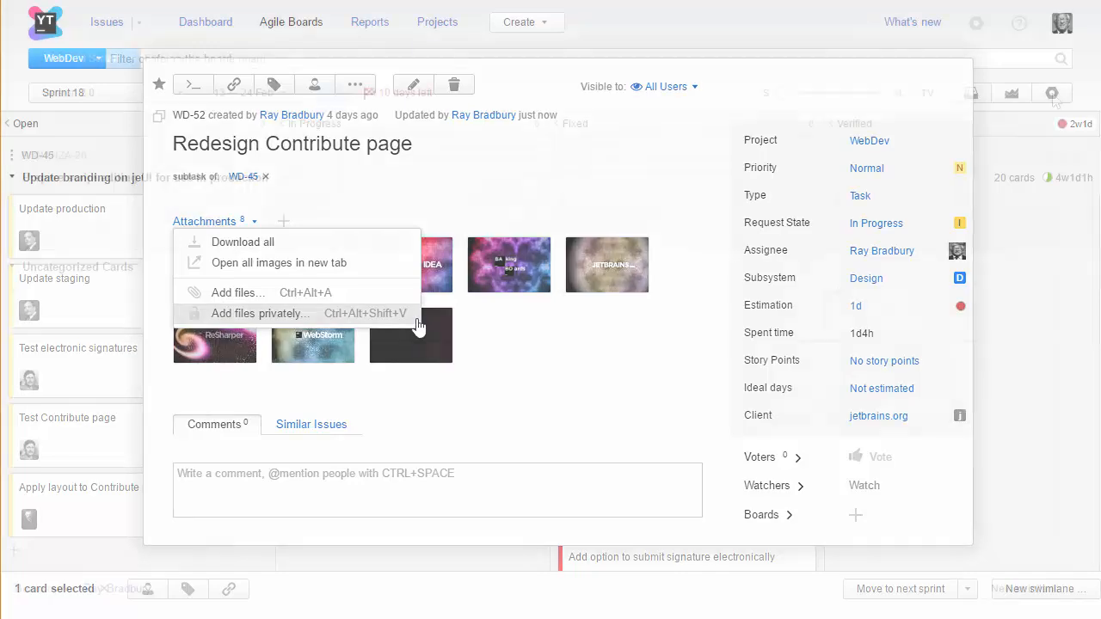
{"action": "left_click", "coordinate": [1051, 93]}
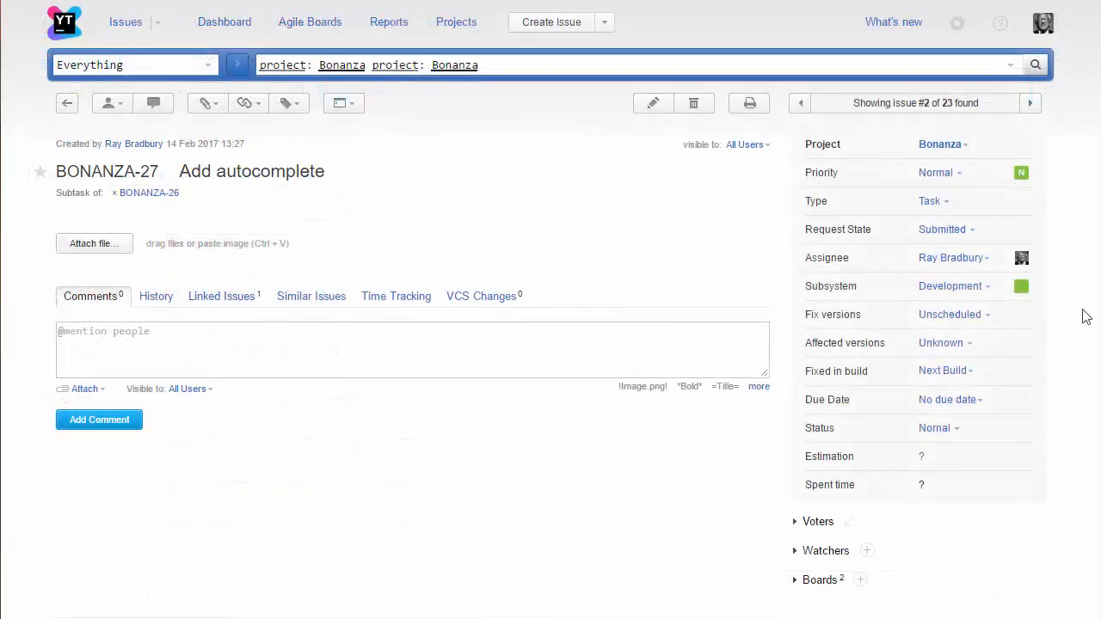
Check Version 2.0 in BONANZA-27's Fix versions field.
{"action": "left_click", "coordinate": [949, 314]}
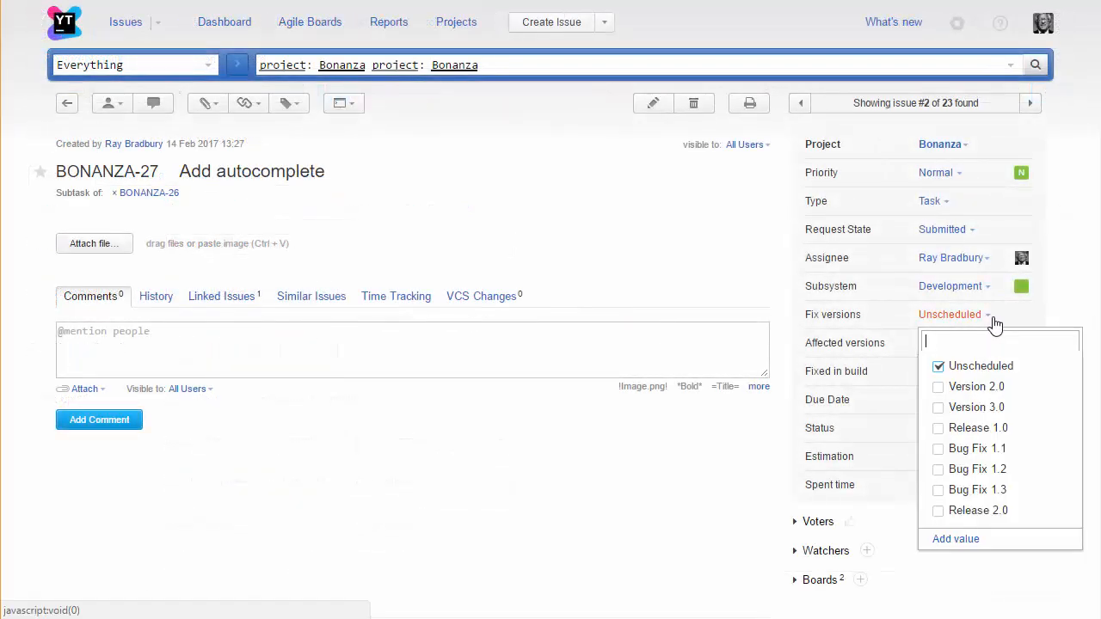
{"action": "left_click", "coordinate": [976, 386]}
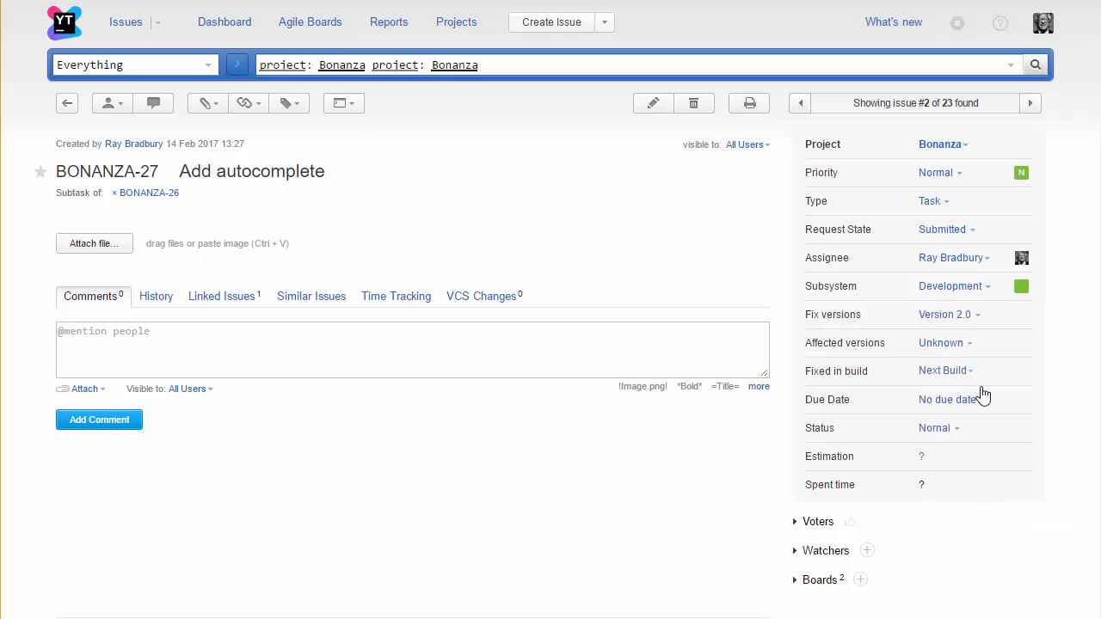
{"action": "left_click", "coordinate": [310, 21]}
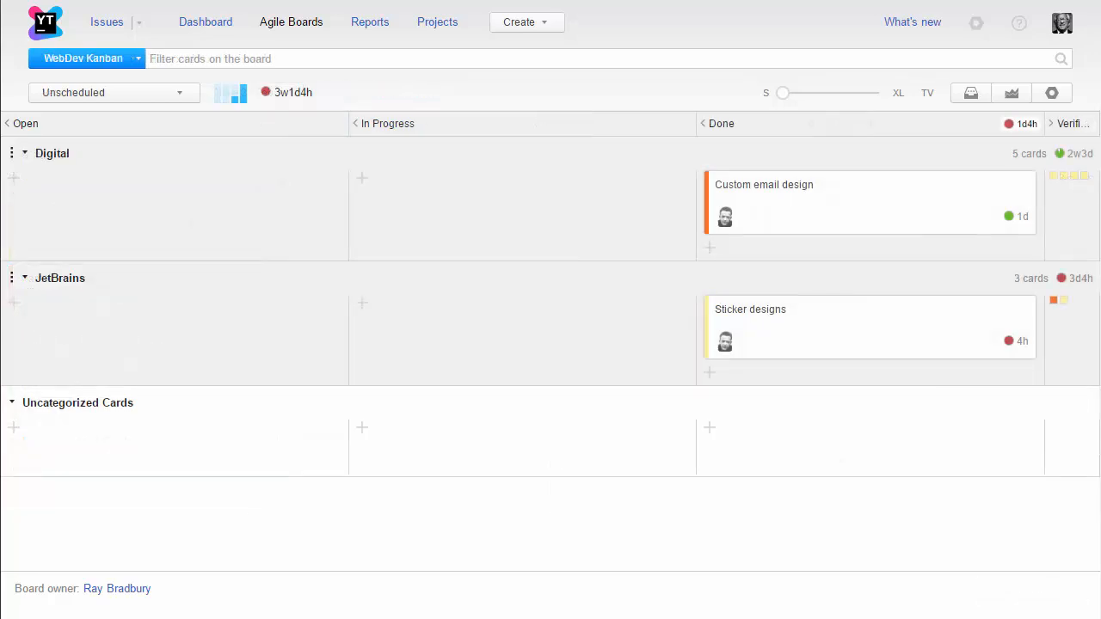
In the WebDev Kanban board settings, choose 'Link sprints to custom field' and list the fields.
{"action": "left_click", "coordinate": [1051, 92]}
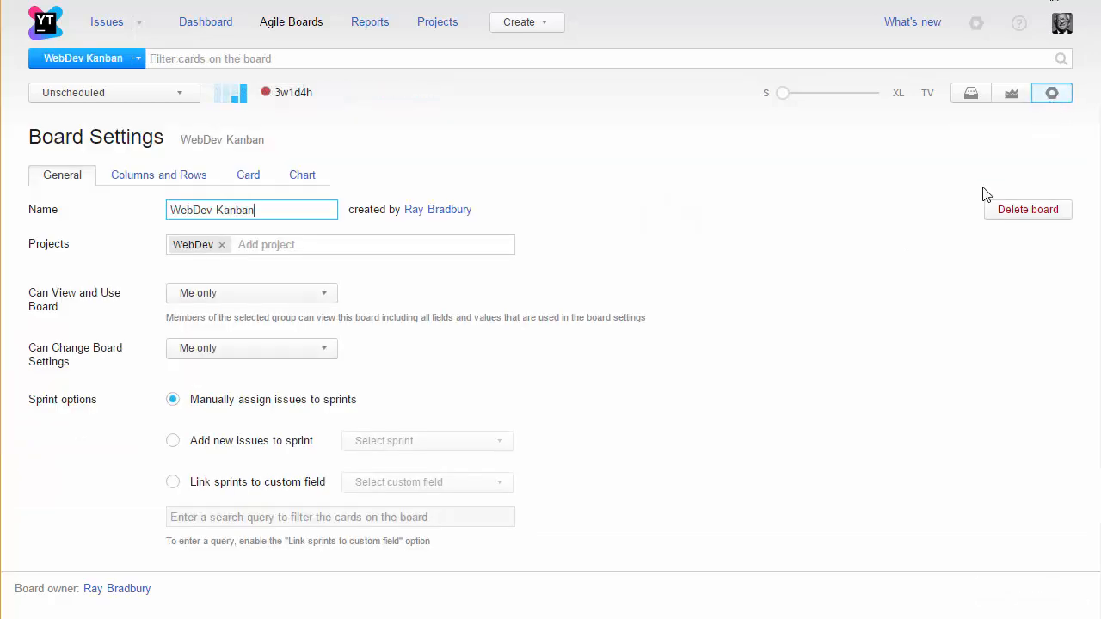
{"action": "left_click", "coordinate": [173, 482]}
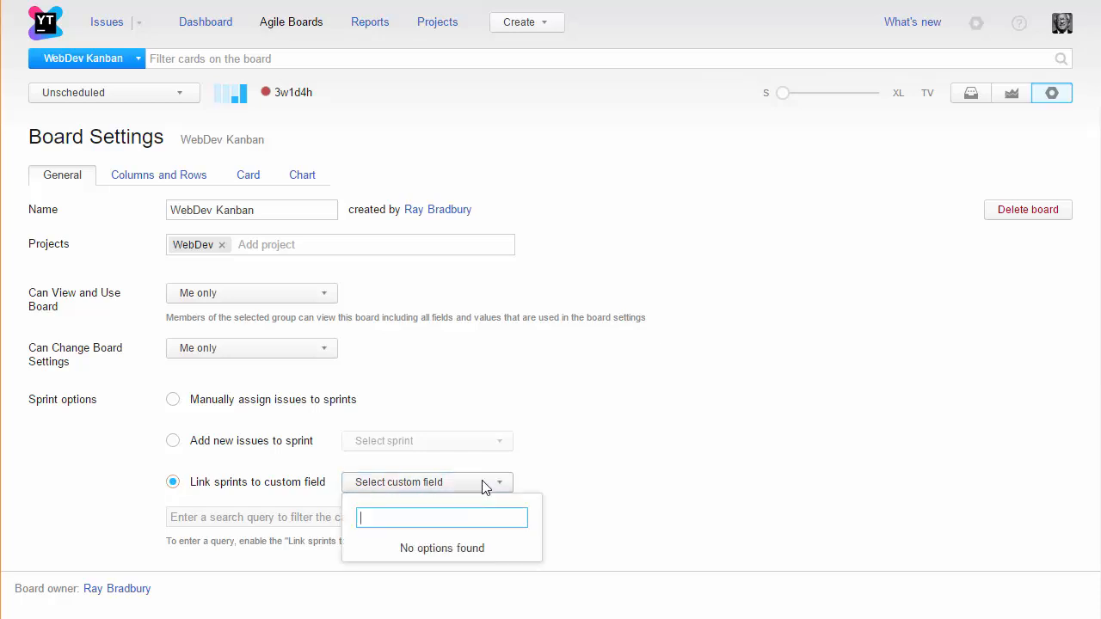
{"action": "left_click", "coordinate": [442, 517]}
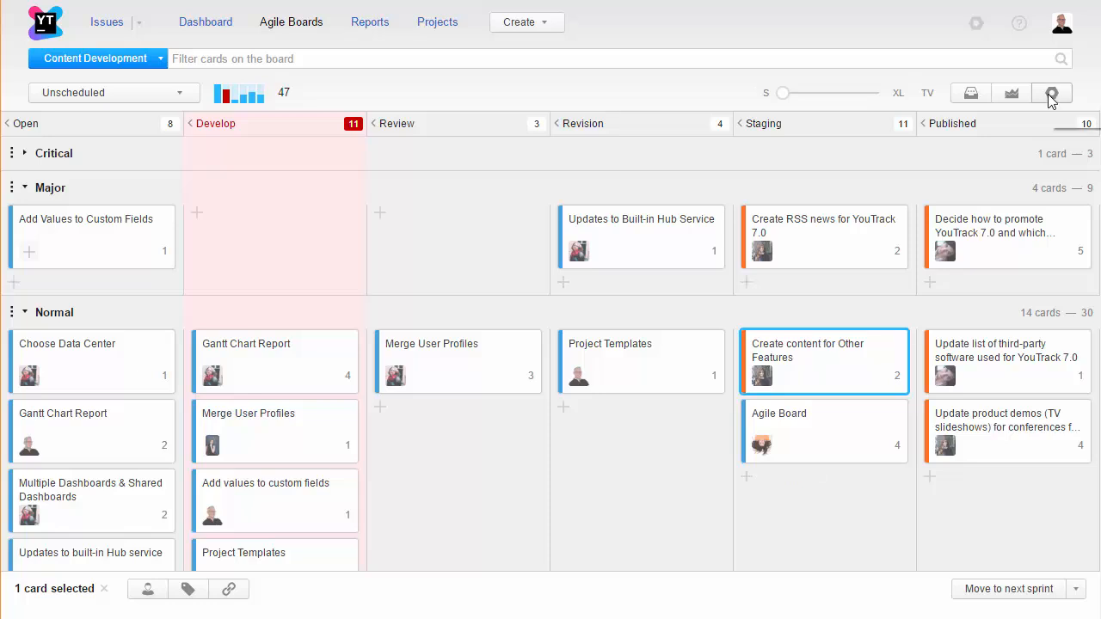
Link Content Development's sprints to the Schedule field, confirm the change, and browse the board.
{"action": "left_click", "coordinate": [1050, 93]}
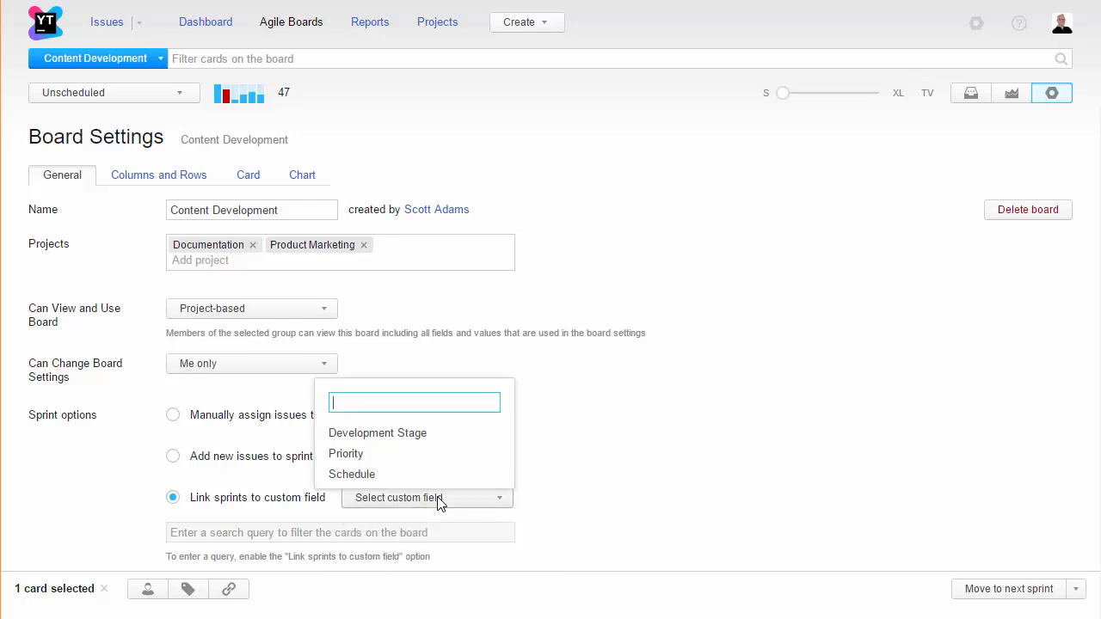
{"action": "left_click", "coordinate": [351, 474]}
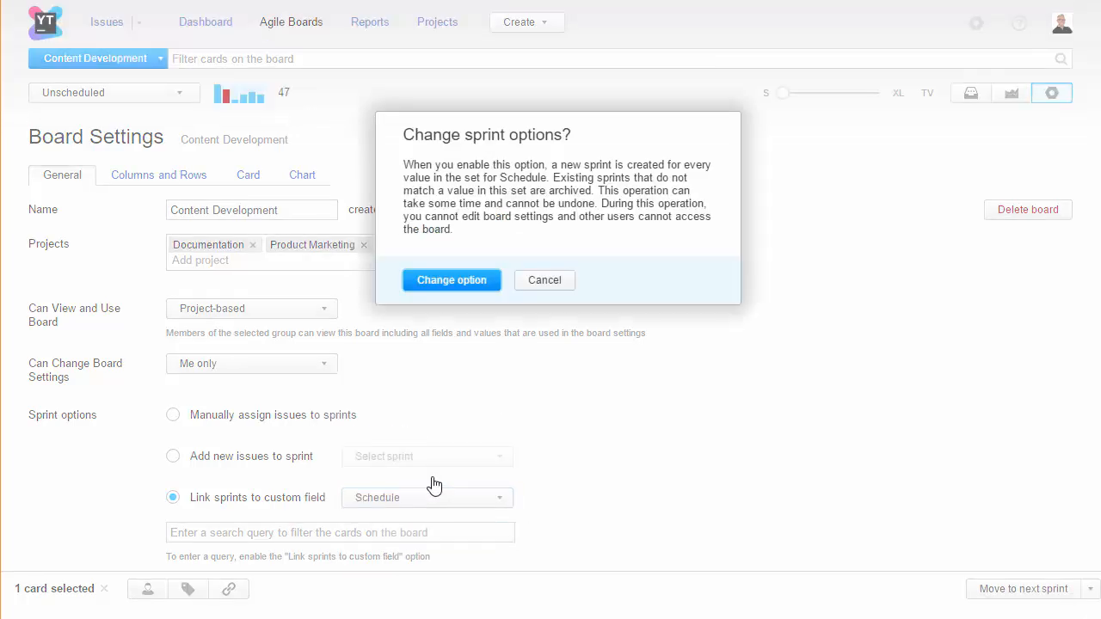
{"action": "left_click", "coordinate": [451, 280]}
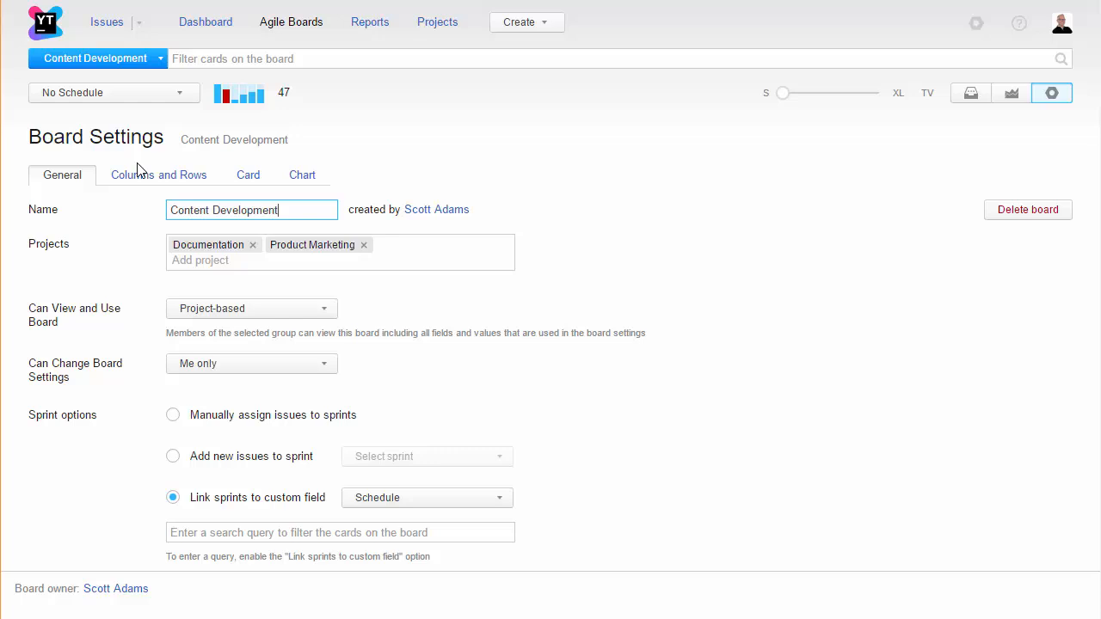
{"action": "left_click", "coordinate": [1051, 93]}
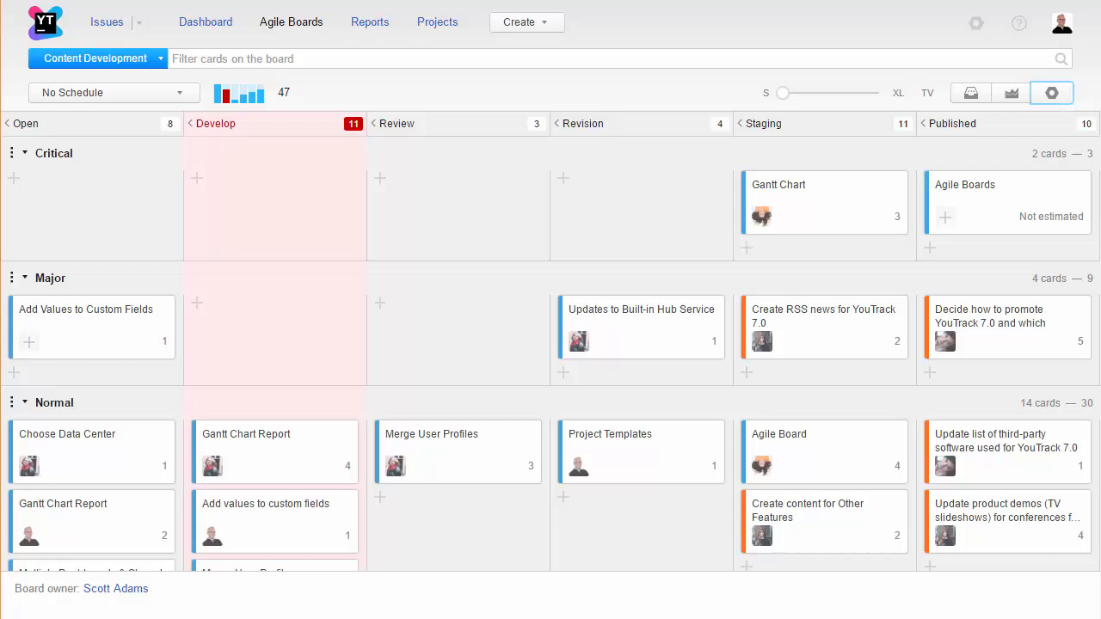
{"action": "scroll", "scroll_direction": "down", "scroll_amount": 3}
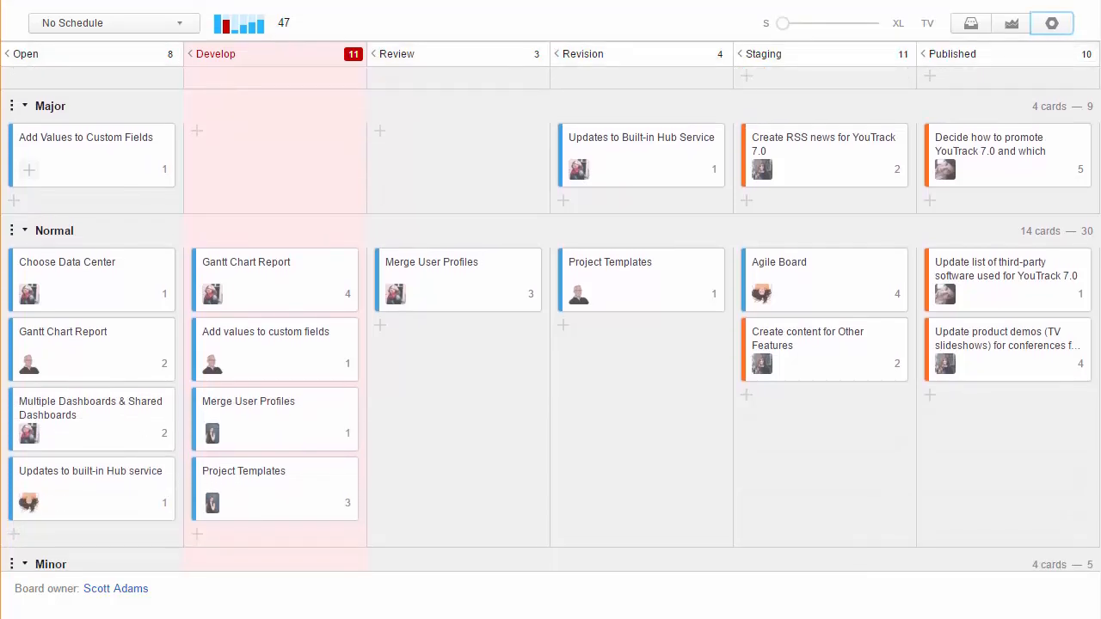
{"action": "scroll", "scroll_direction": "down", "scroll_amount": 3}
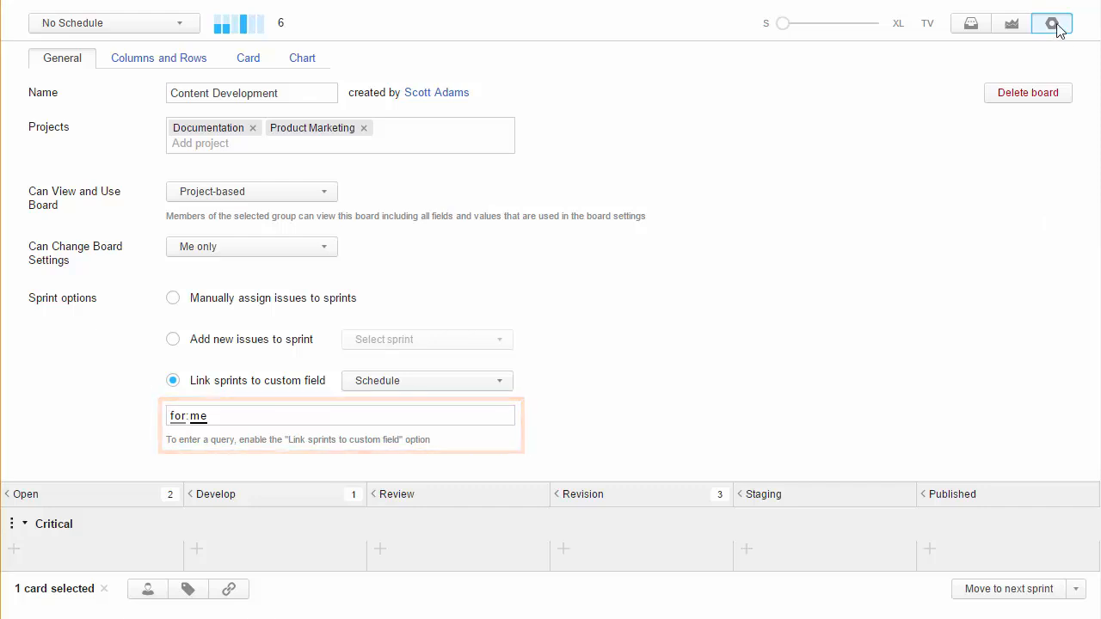
Set the PhpStorm board query to 'Subsystem: {PHP lang}', then open Content Development's settings.
{"action": "left_click", "coordinate": [1051, 24]}
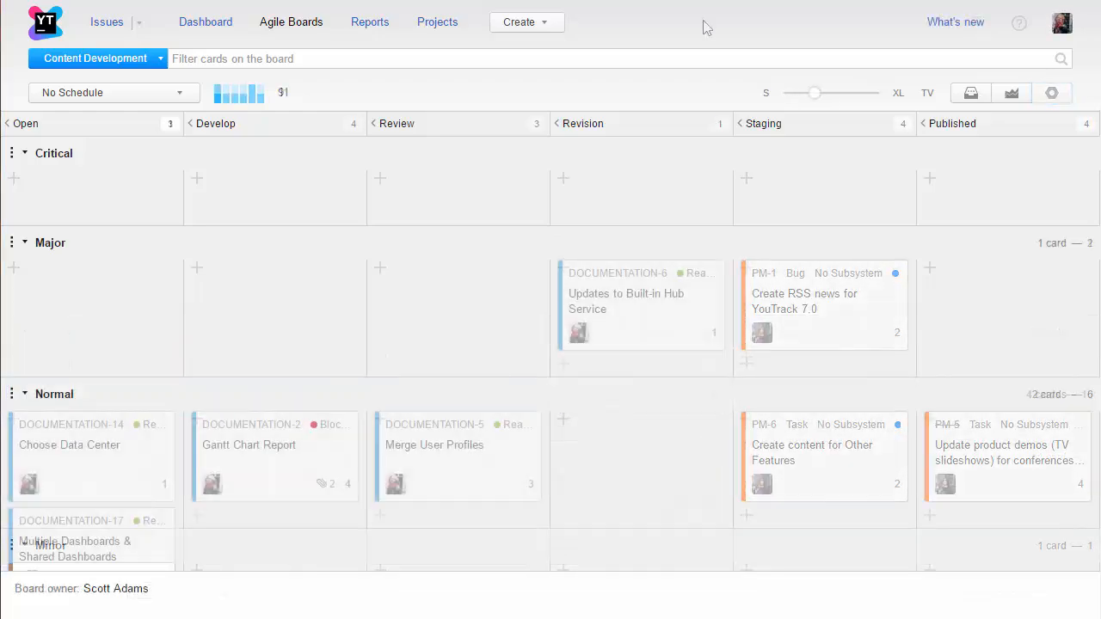
{"action": "left_click", "coordinate": [94, 59]}
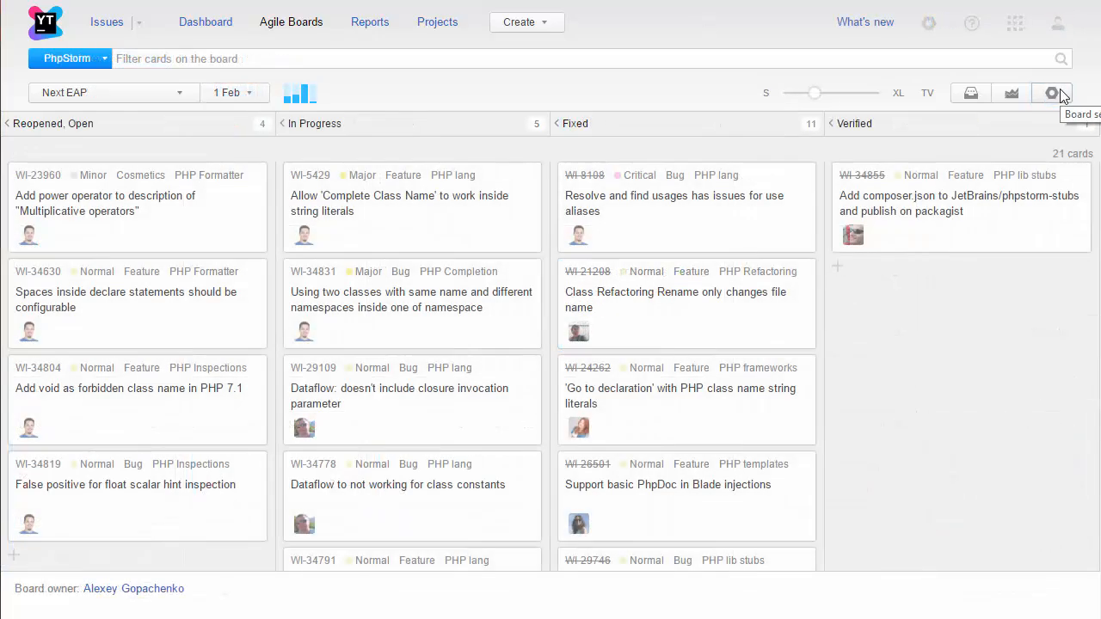
{"action": "left_click", "coordinate": [1051, 92]}
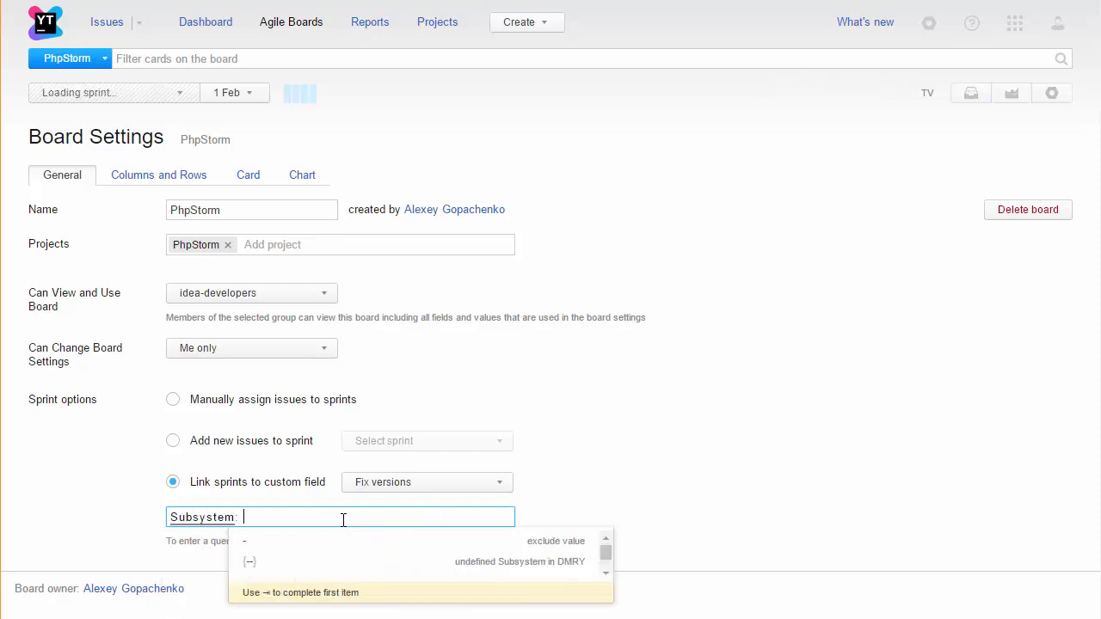
{"action": "type", "text": "{PHP lang}"}
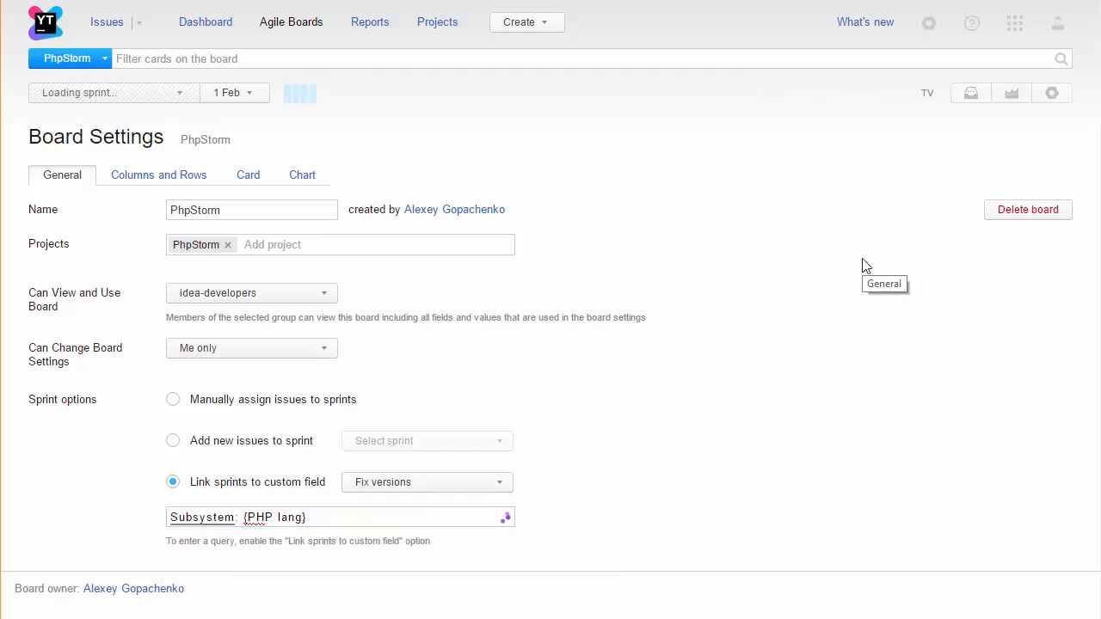
{"action": "left_click", "coordinate": [1051, 93]}
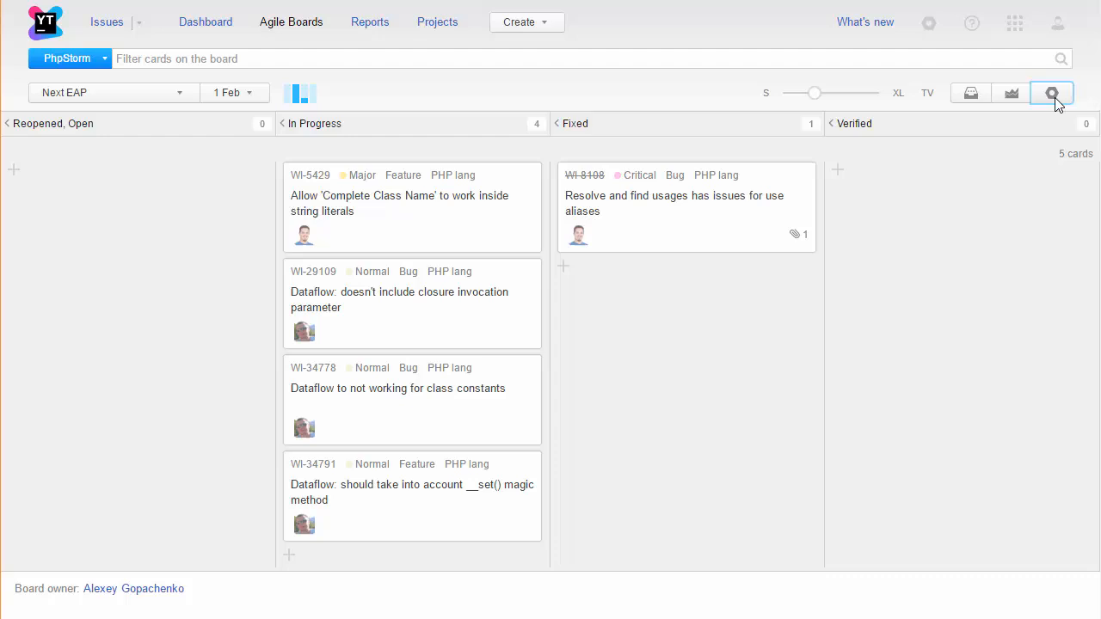
{"action": "left_click", "coordinate": [1051, 93]}
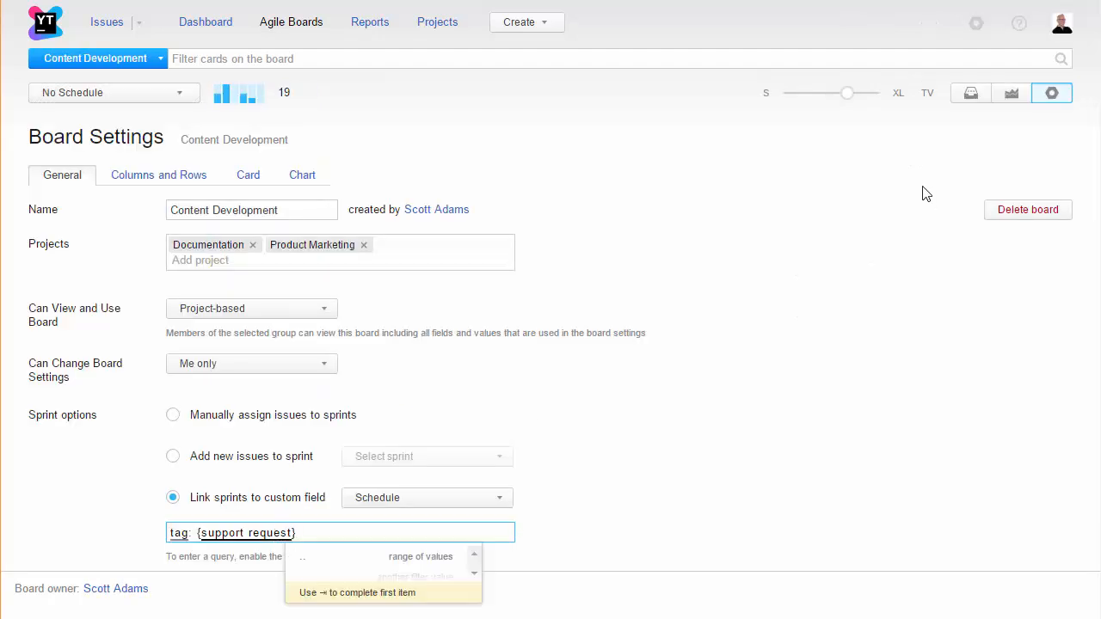
{"action": "left_click", "coordinate": [1051, 93]}
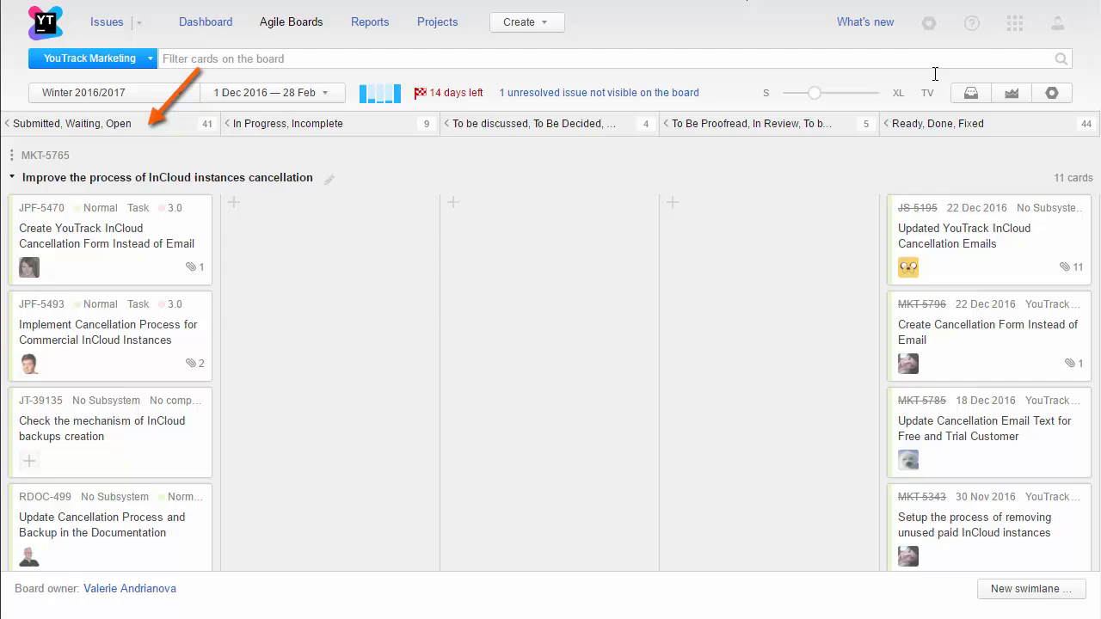
Review YouTrack Marketing's projects and columns, then drag RDOC-499 into 'To be discussed, To Be Decided'.
{"action": "left_click", "coordinate": [1050, 93]}
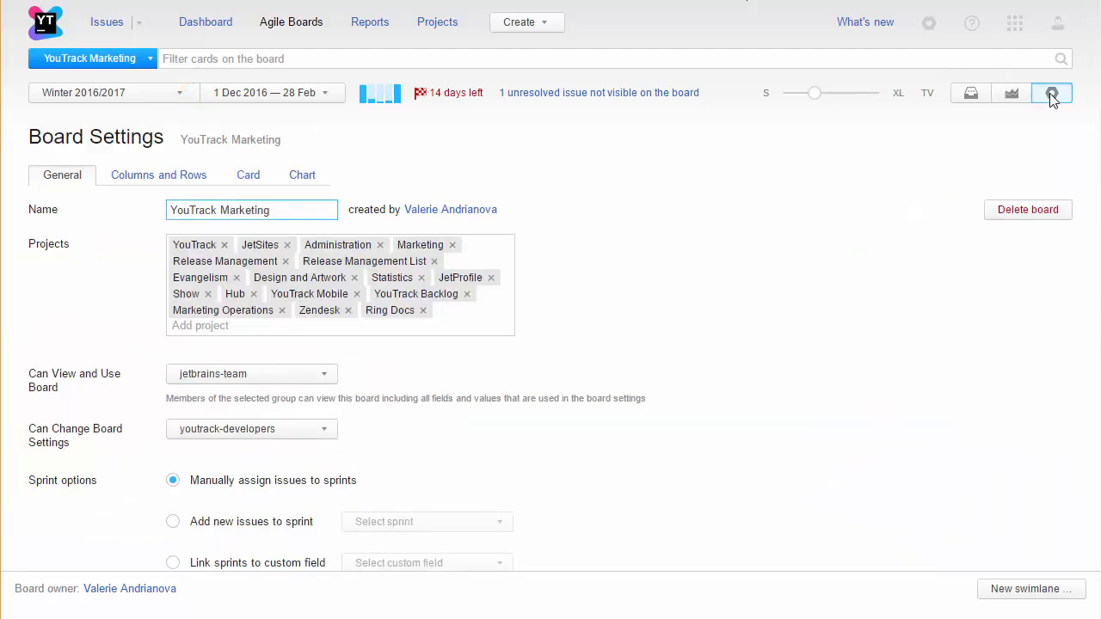
{"action": "left_click", "coordinate": [251, 210]}
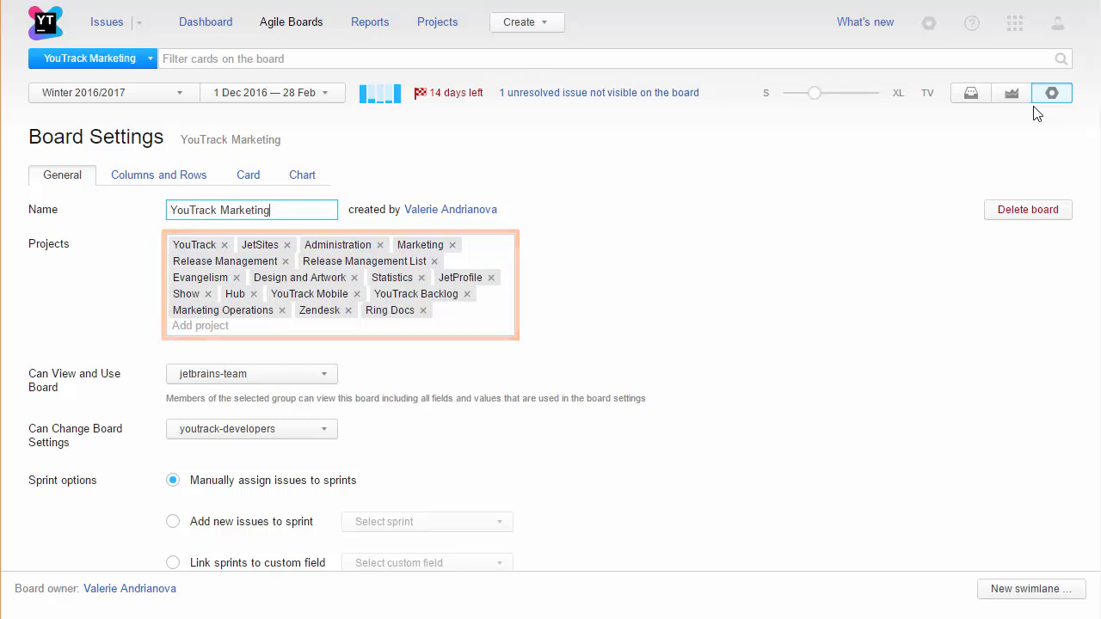
{"action": "left_click", "coordinate": [158, 175]}
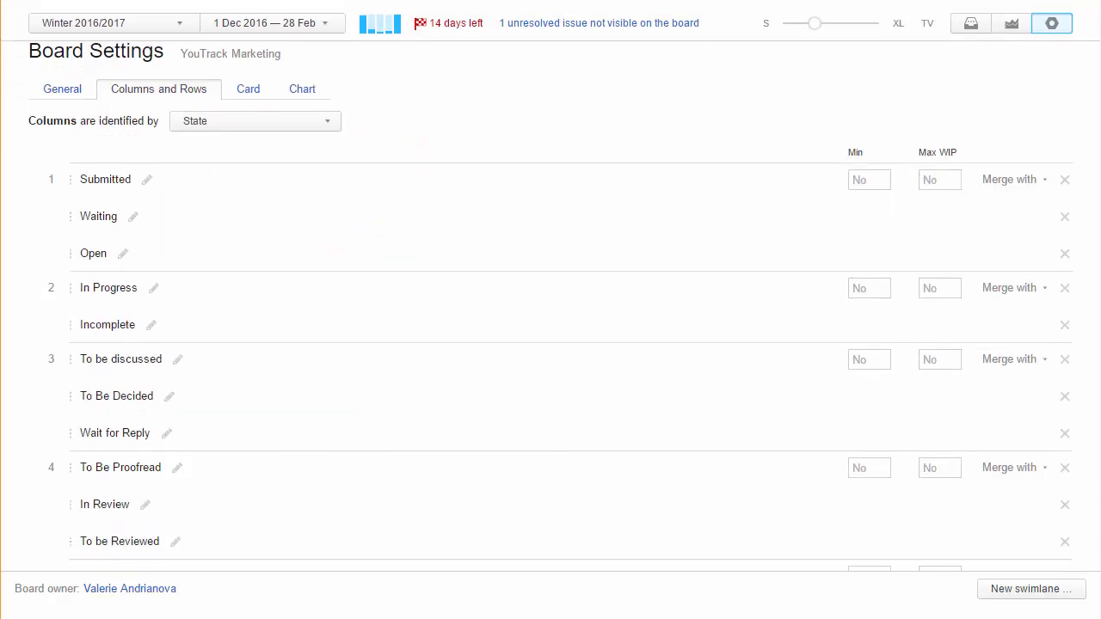
{"action": "scroll", "scroll_direction": "down", "scroll_amount": 3}
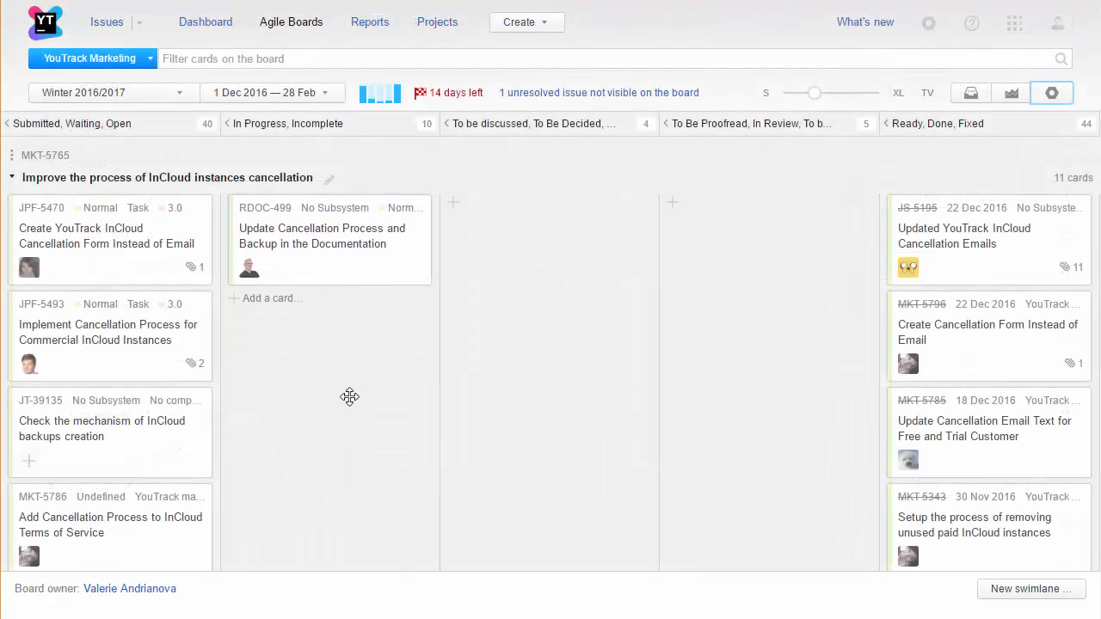
{"action": "left_click_drag", "start_coordinate": [330, 239], "coordinate": [548, 239]}
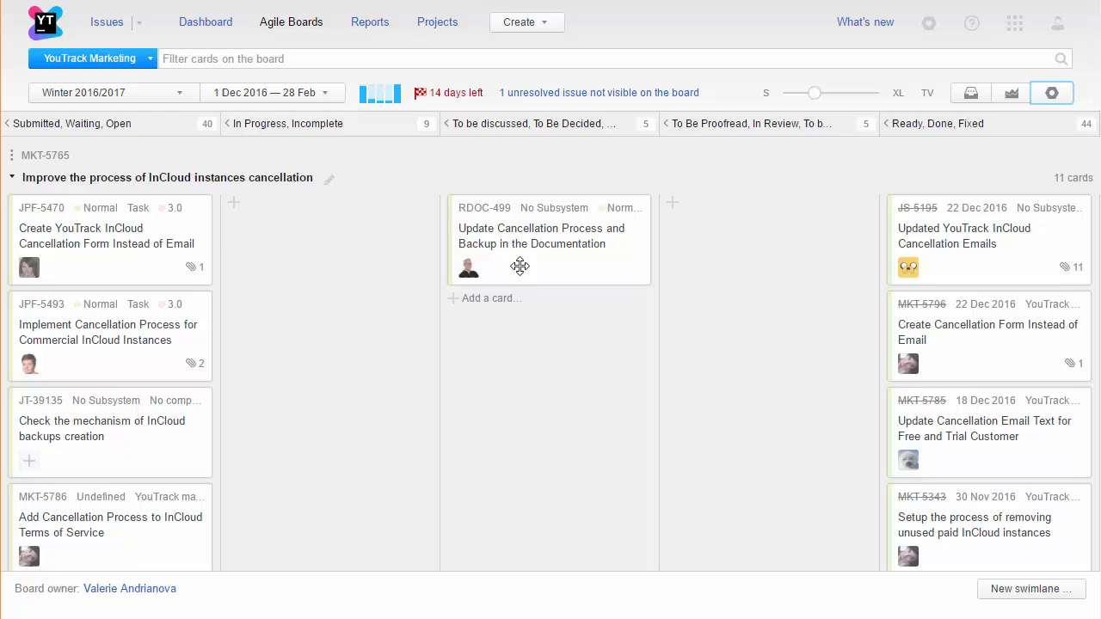
{"action": "left_click", "coordinate": [542, 236]}
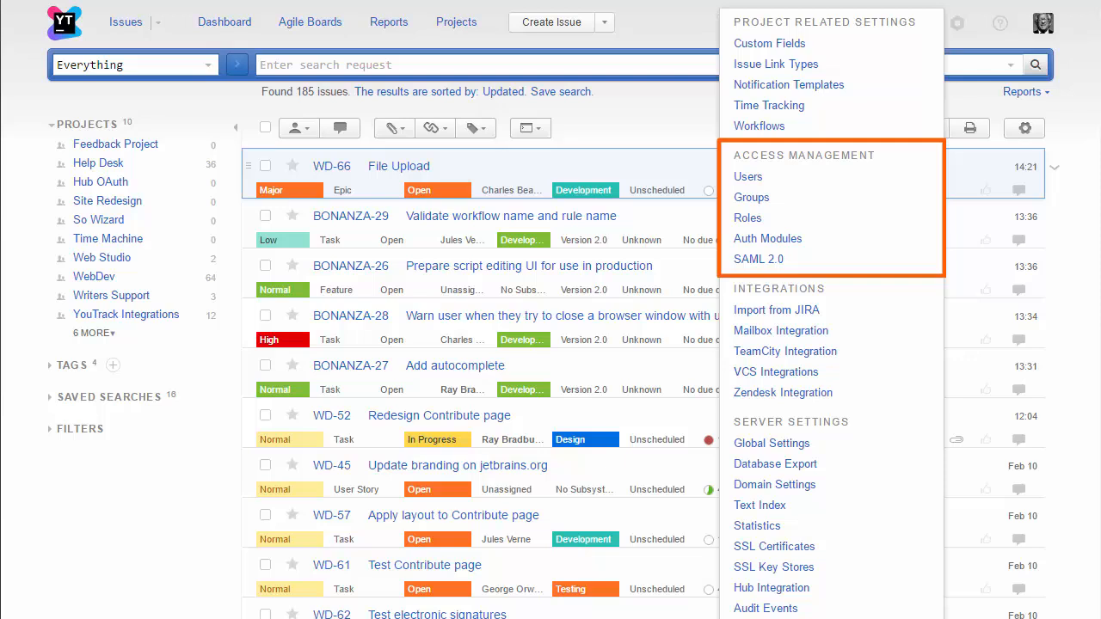
{"action": "mouse_move", "coordinate": [750, 197]}
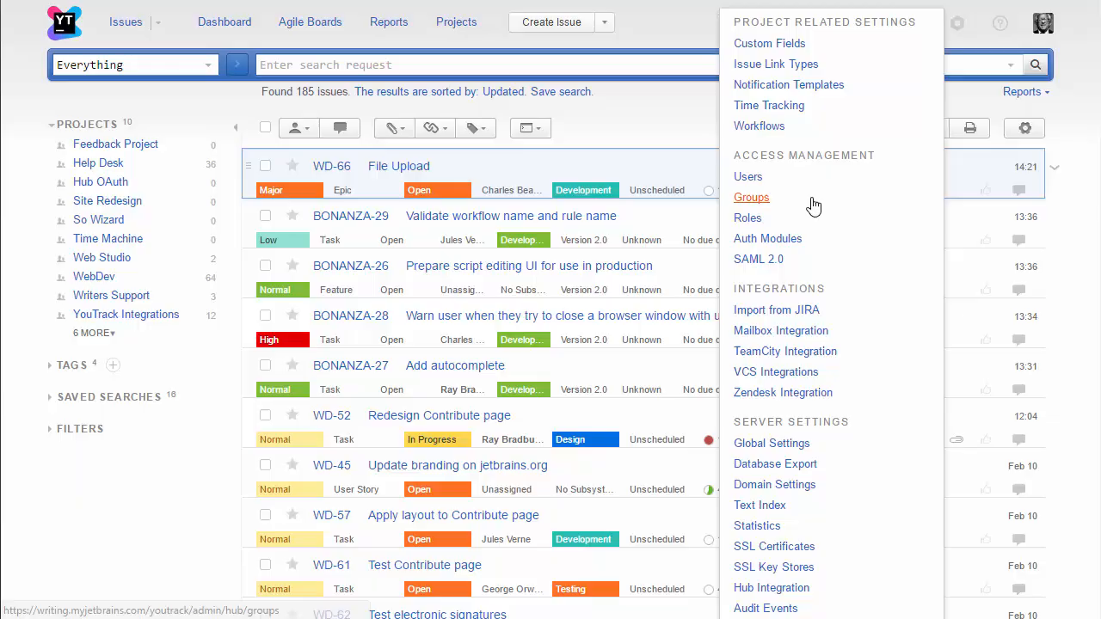
Choose Groups under Access Management in the Administration menu.
{"action": "left_click", "coordinate": [751, 197]}
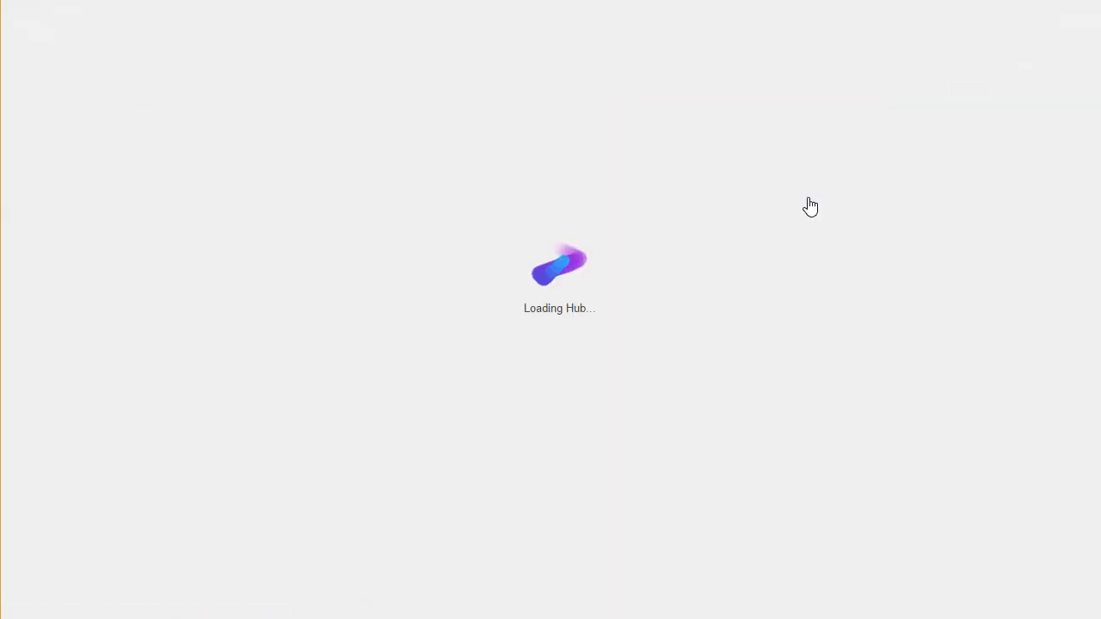